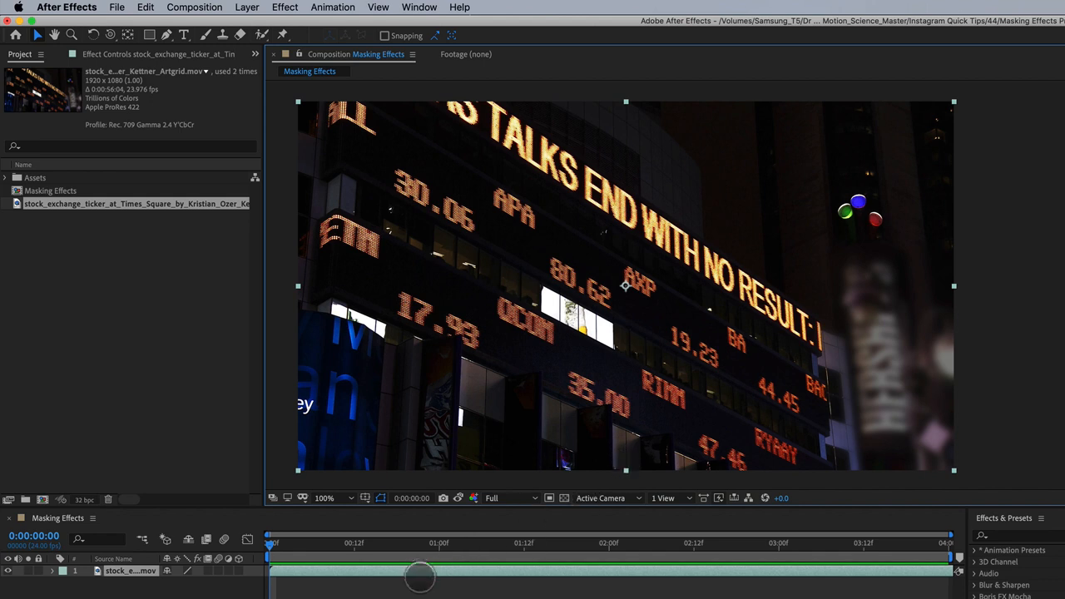
Step: Scrub the timeline to a frame where the ticker headline is readable
left_click_drag(419, 576, 414, 572)
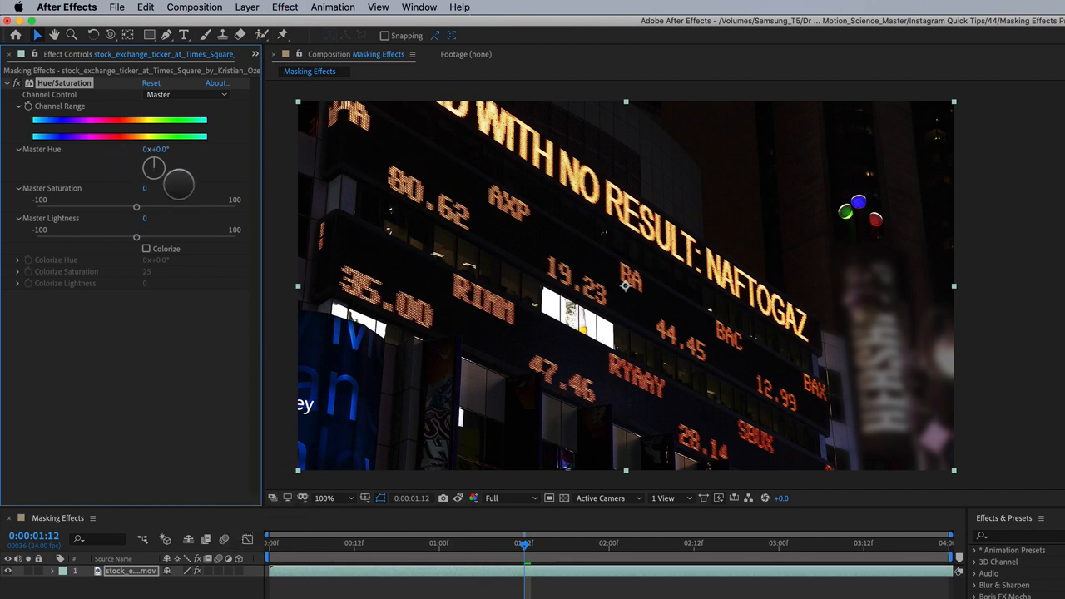
Step: Enable Colorize and shift the hue to about -178° for a teal tint
left_click(146, 250)
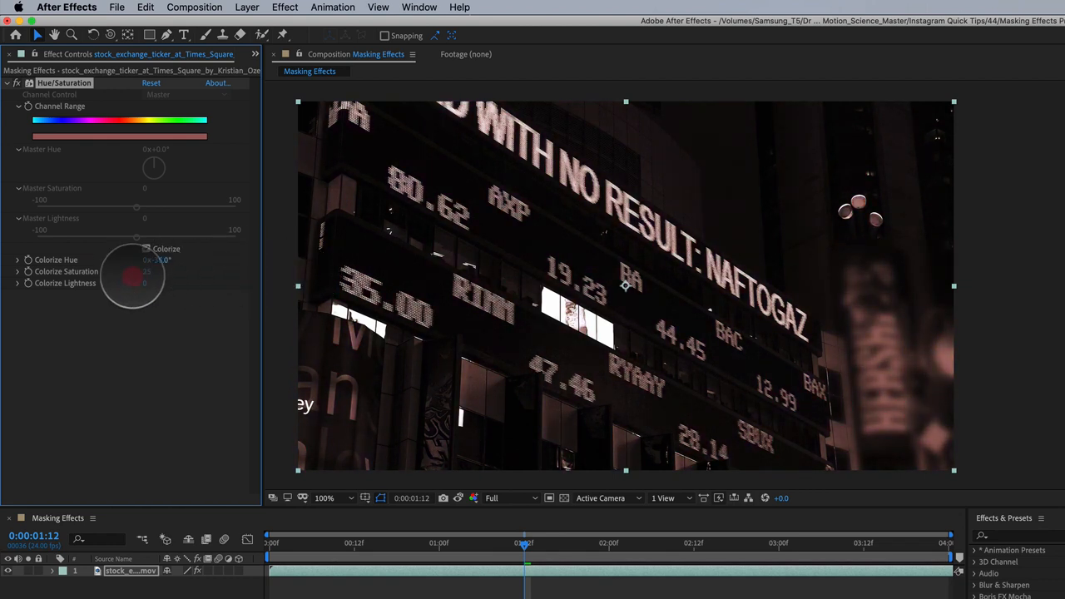
left_click(147, 249)
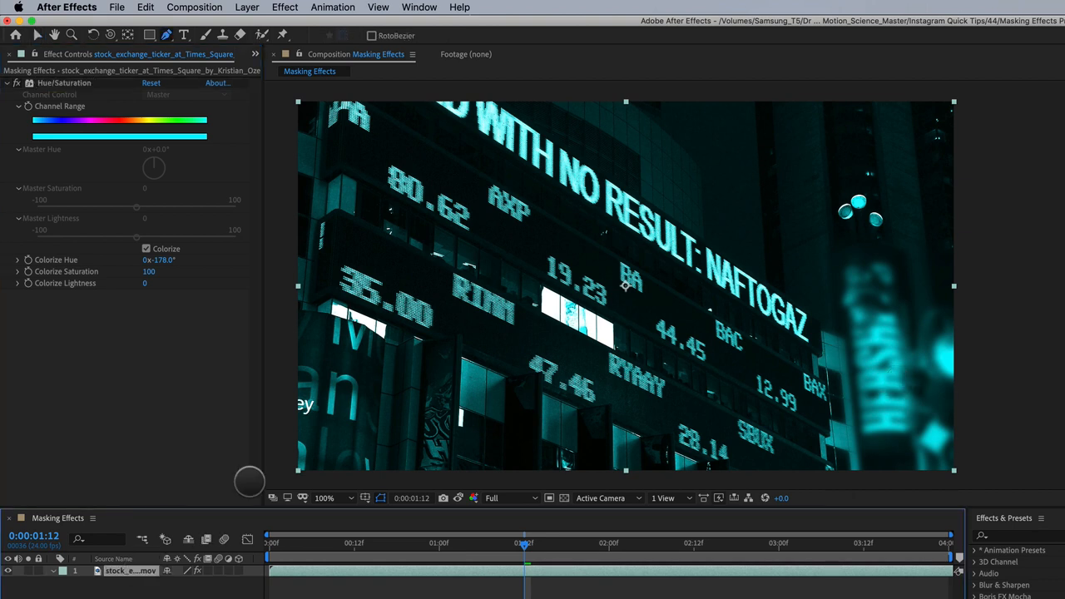
left_click(279, 7)
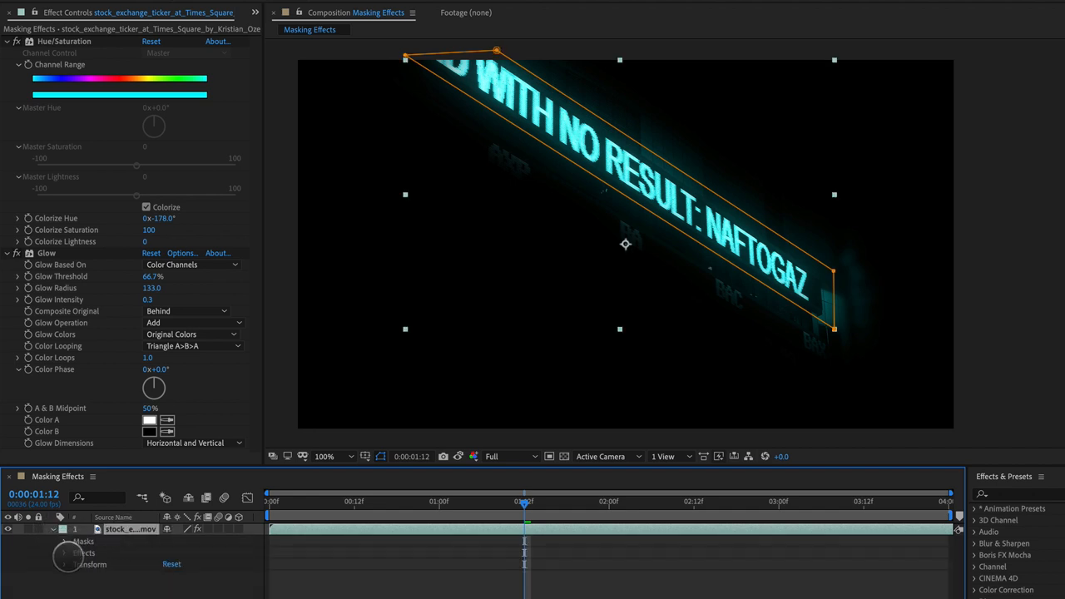
Step: Expand the layer's properties and the Hue/Saturation Compositing Options to reference Mask 1
left_click(60, 549)
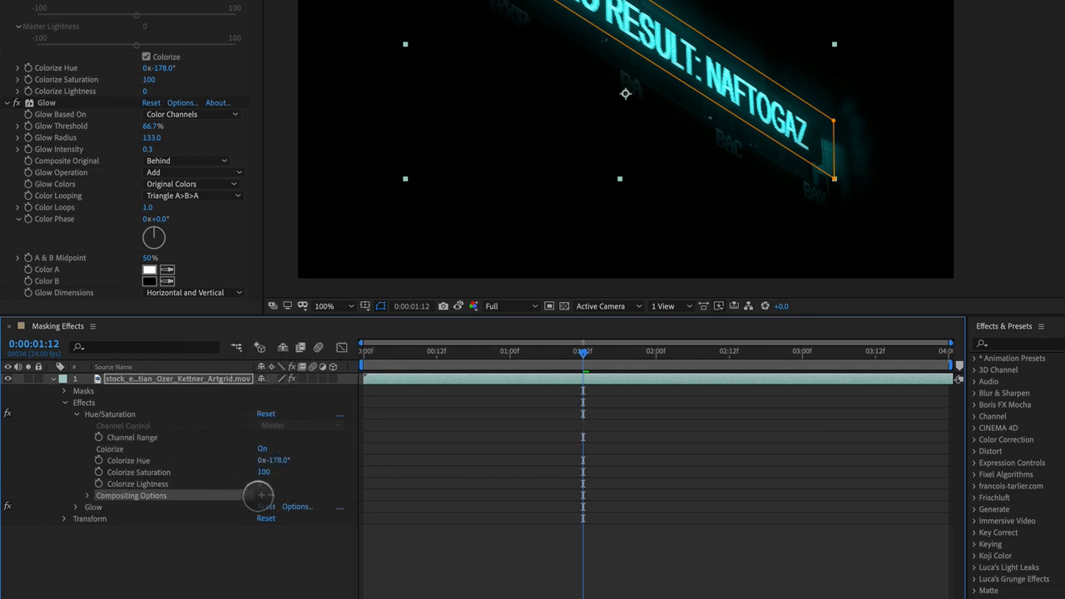
left_click(86, 496)
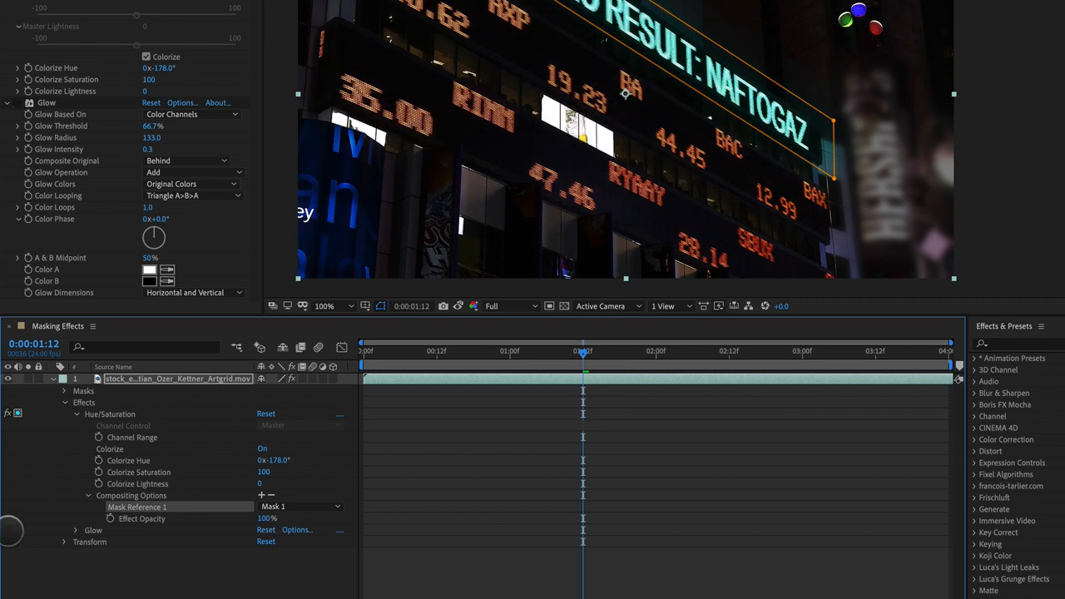
Step: Expand the Glow effect's settings in the timeline to reach its Compositing Options
left_click(63, 529)
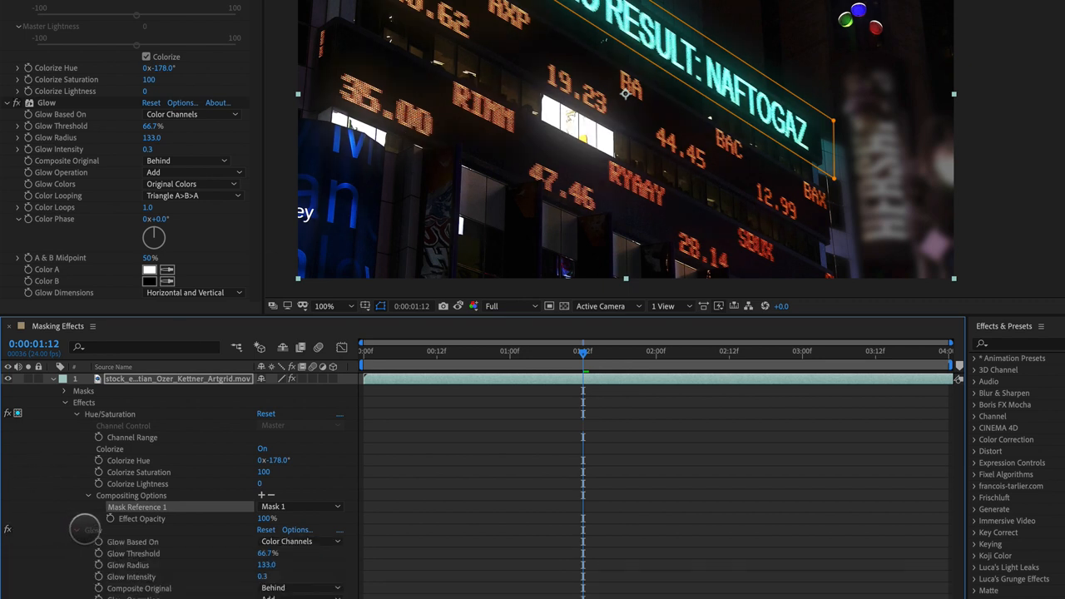